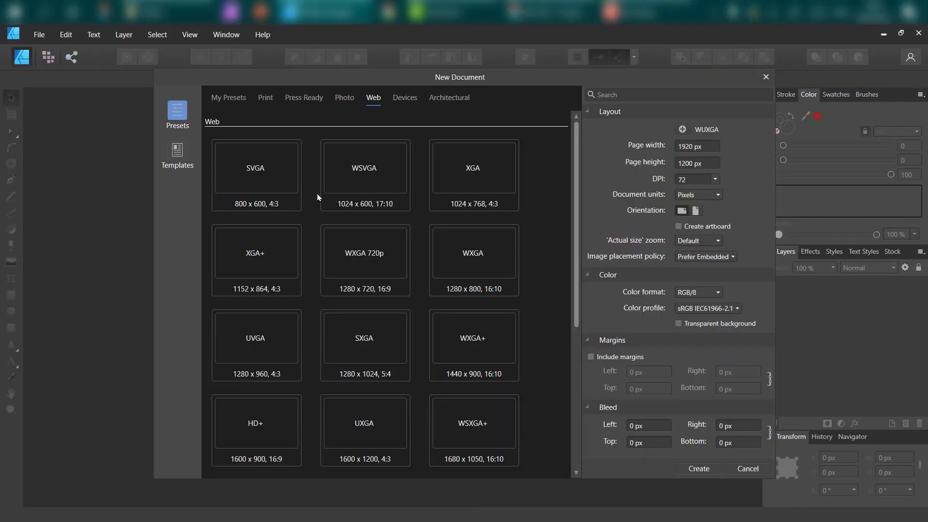
mouse_move(272, 173)
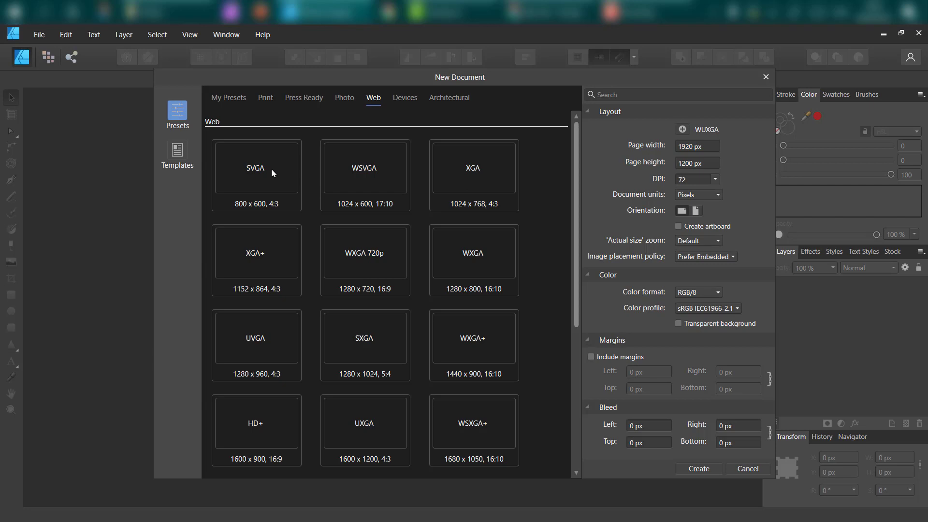
- Create a 1920 × 1200 px web document using the WUXGA preset
scroll(down, 3)
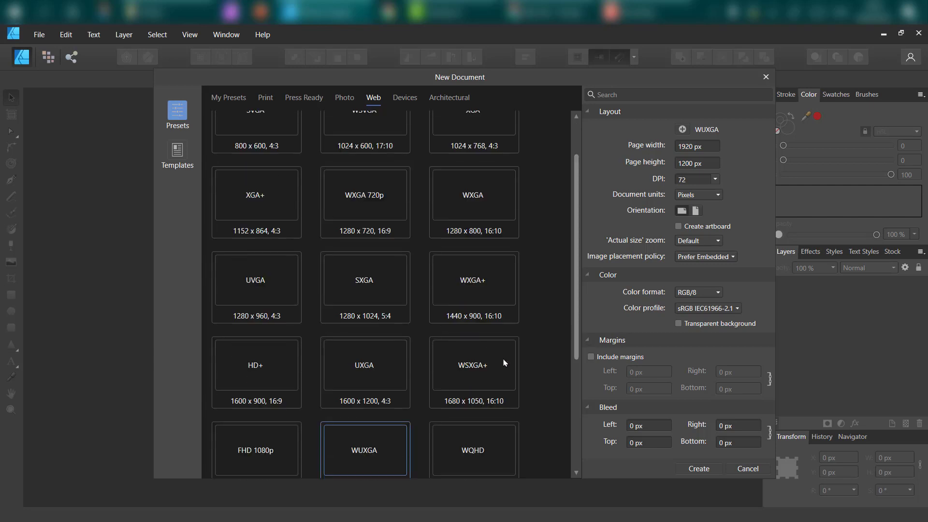
scroll(down, 3)
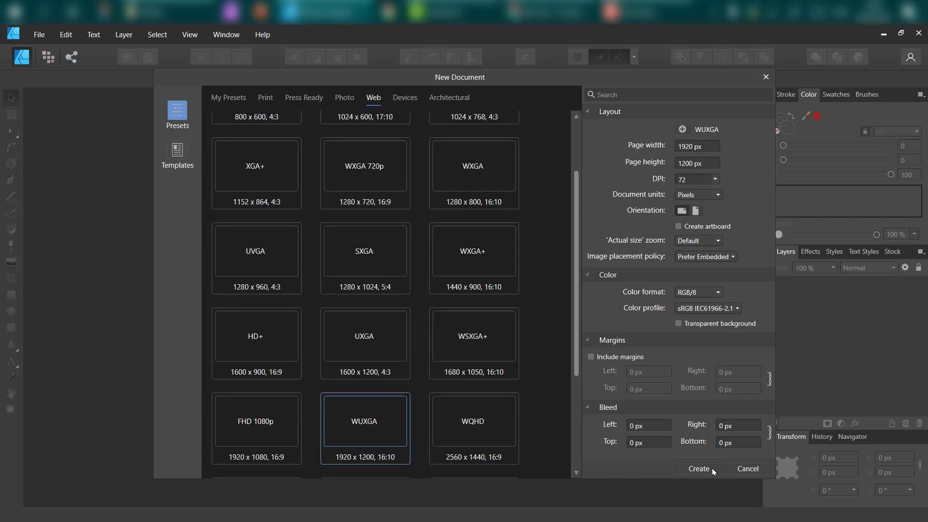
click(699, 468)
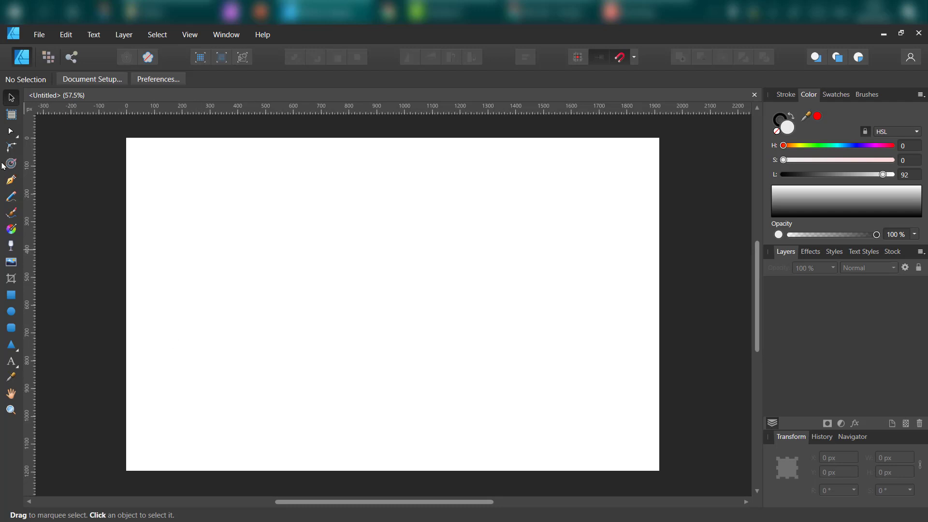
mouse_move(10, 312)
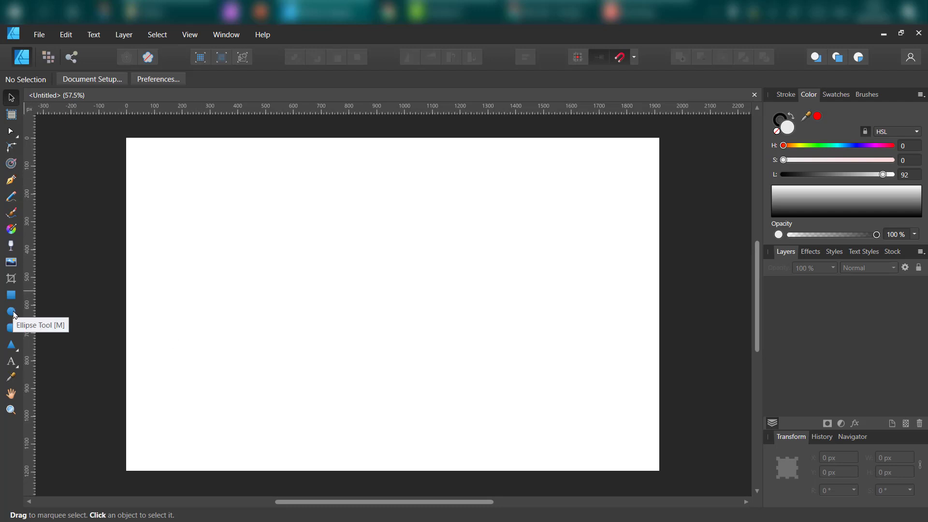
- Draw dark grey person, check mark and cross icons with the Ellipse, Rectangle and Corner tools
click(10, 295)
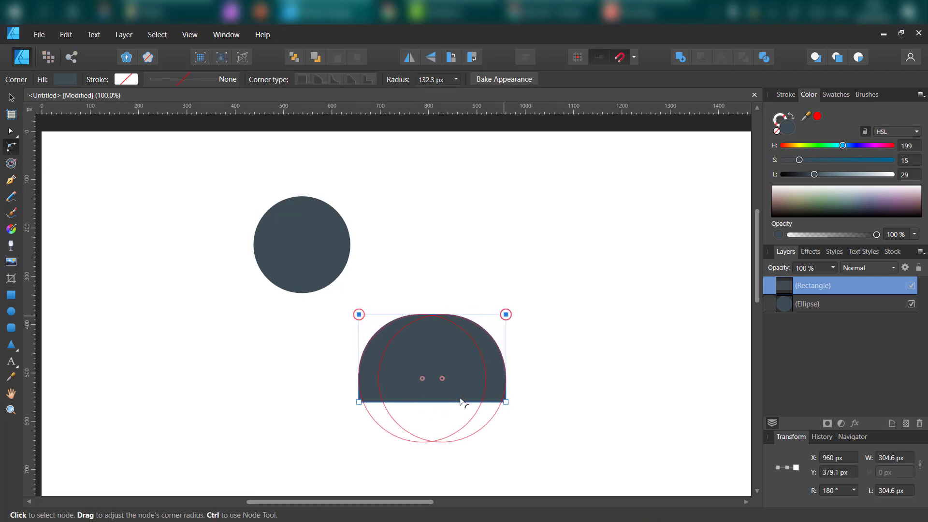
click(503, 79)
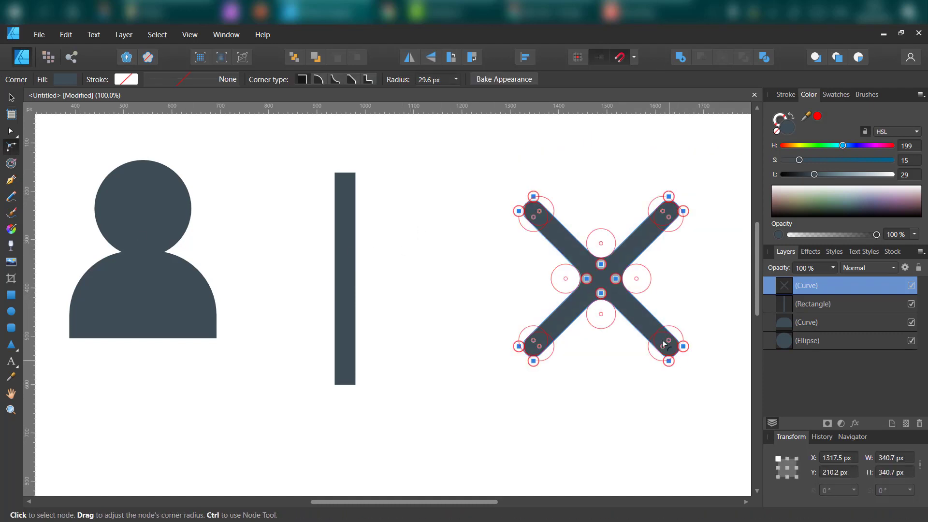
click(367, 229)
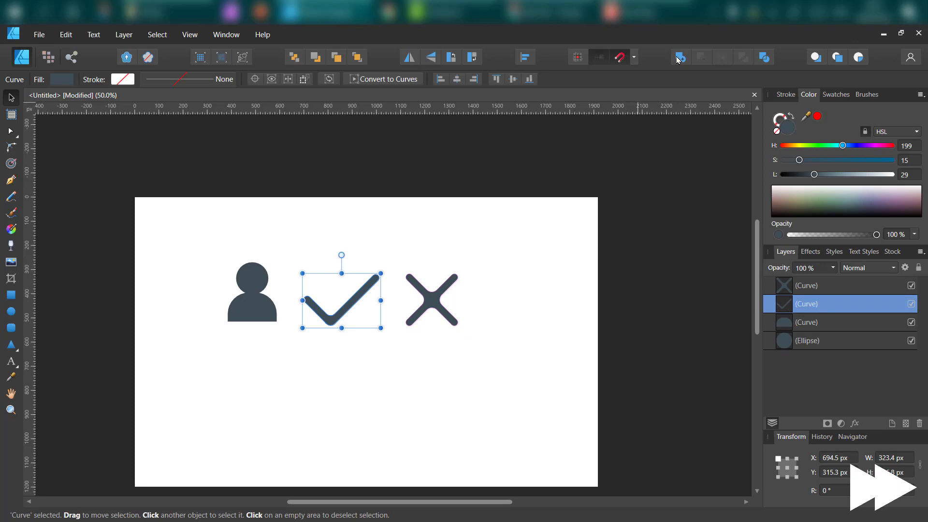
- Recolour the icons light blue, lime and orange, and expand the person's thick stroke into an outline
click(477, 290)
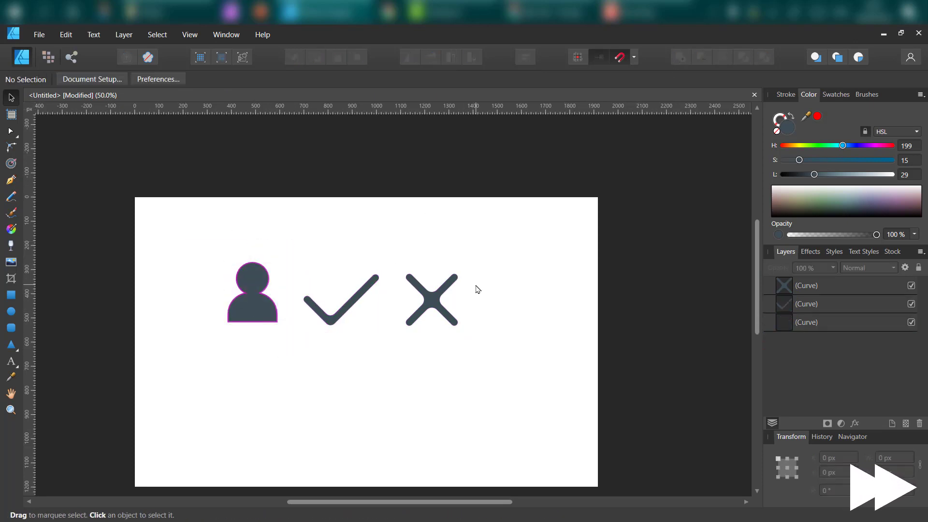
click(431, 298)
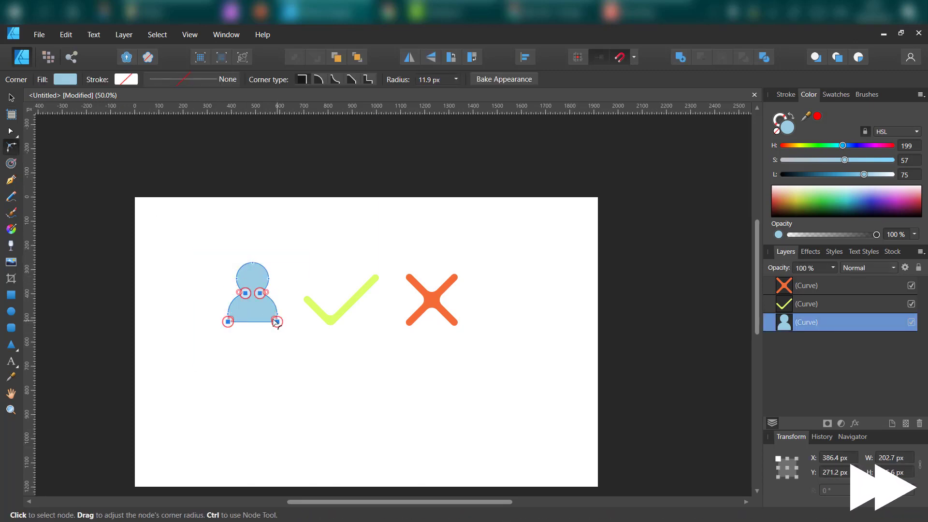
click(10, 98)
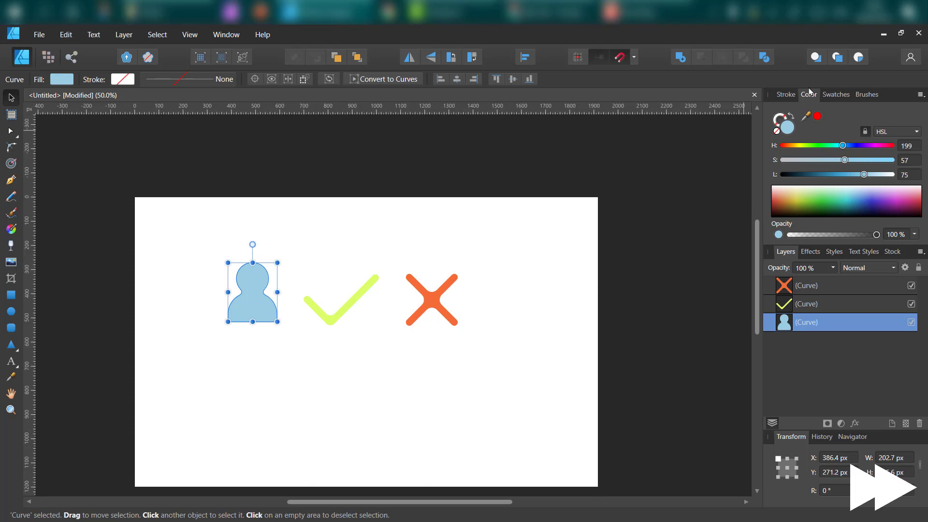
click(786, 95)
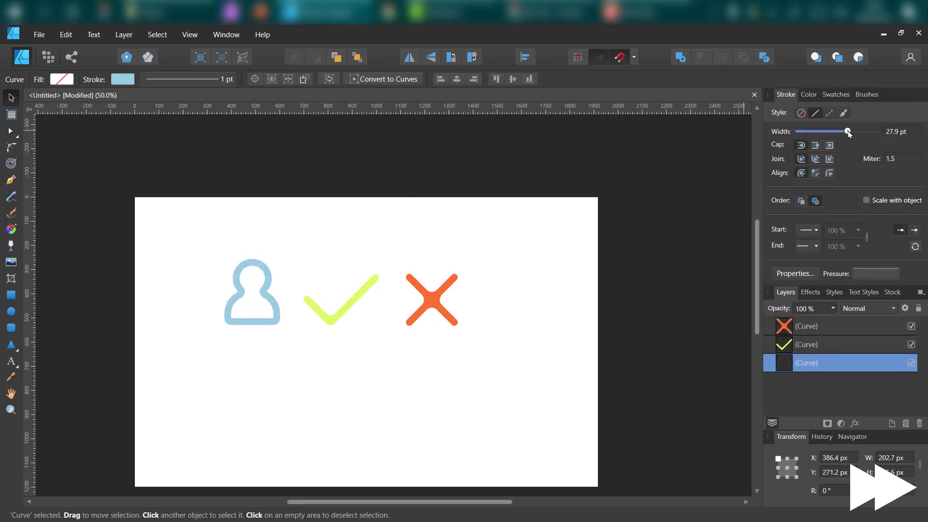
click(124, 35)
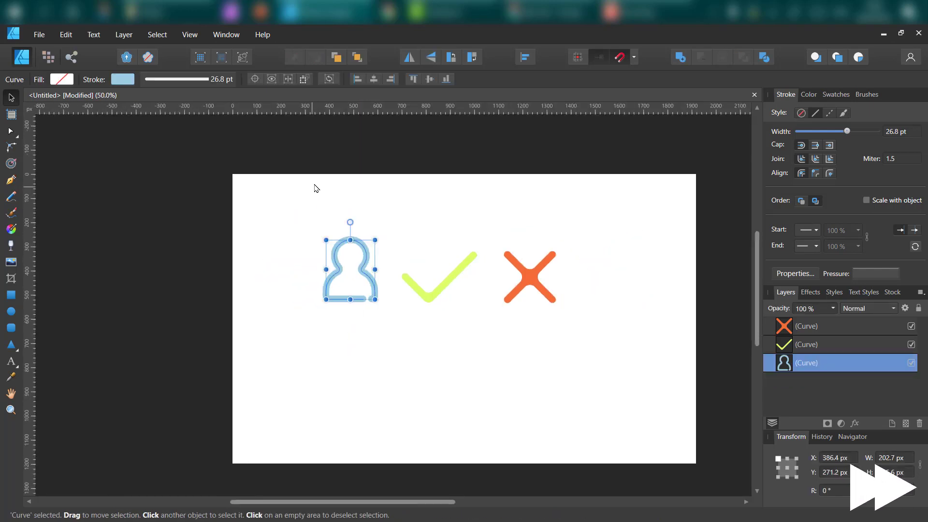
click(124, 34)
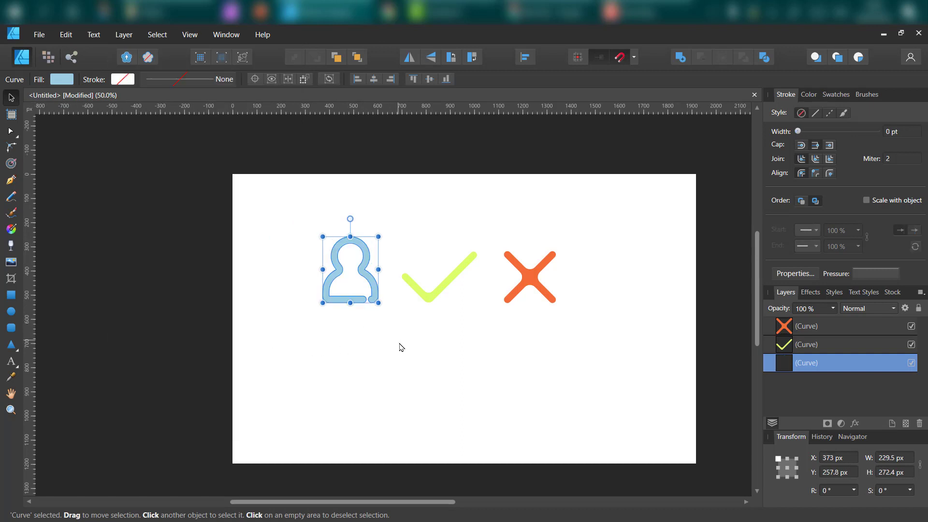
key(ctrl+a)
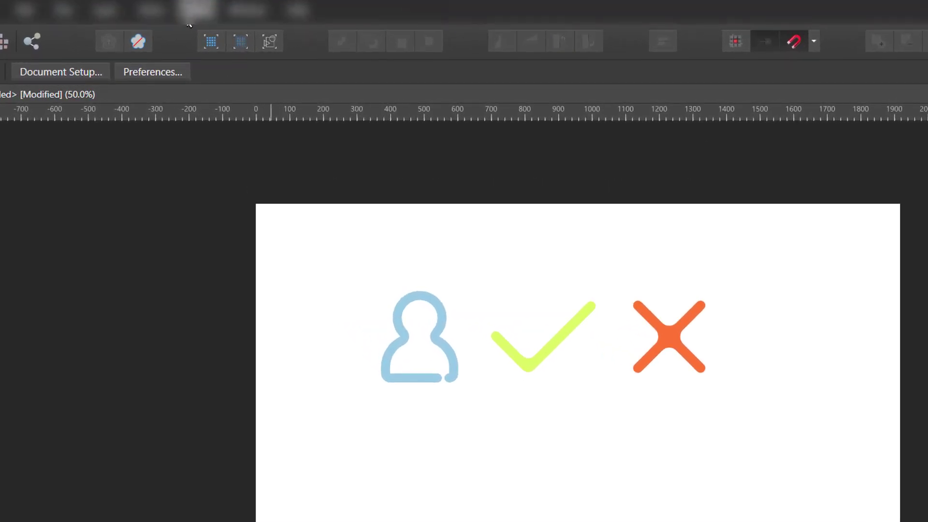
- Show the Assets panel from View > Studio, displaying the iOS 12 category
click(195, 10)
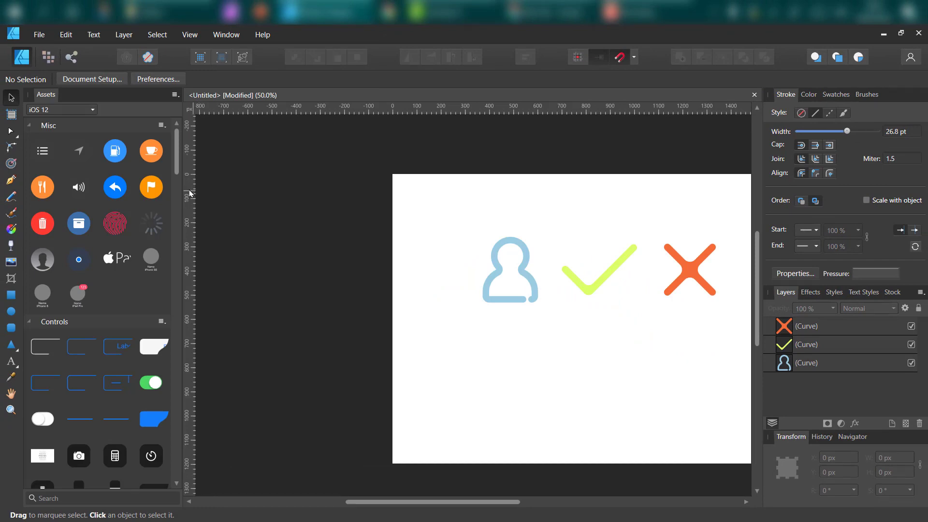
scroll(down, 3)
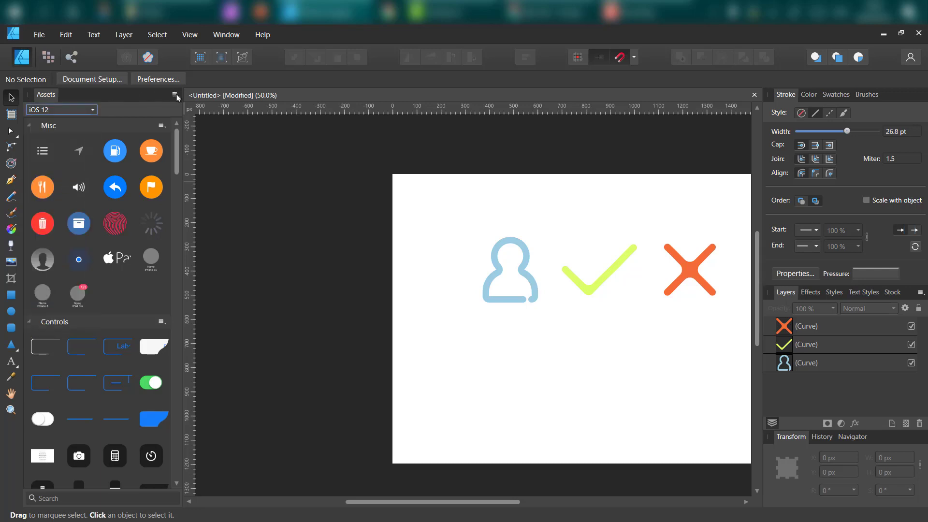
mouse_move(200, 113)
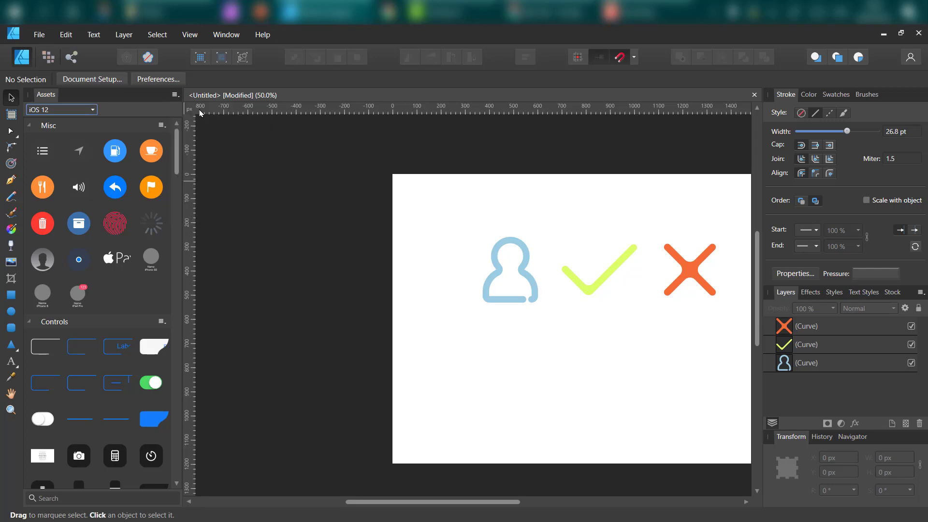
- Add a new asset category and rename it 'Test'
click(174, 95)
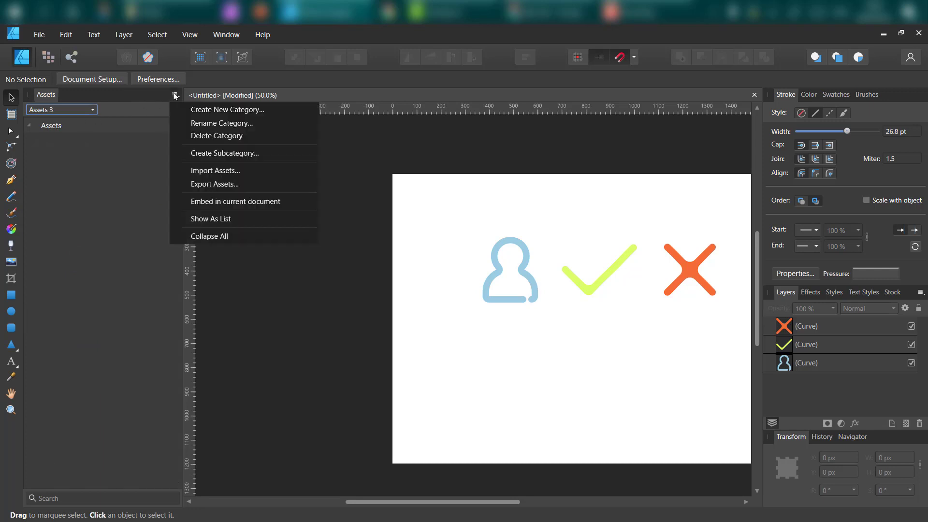
click(222, 123)
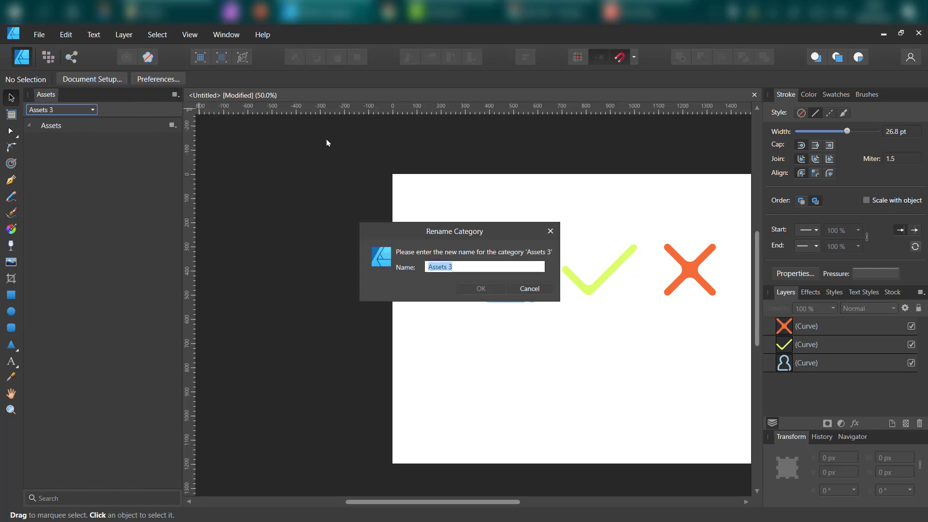
text(Test)
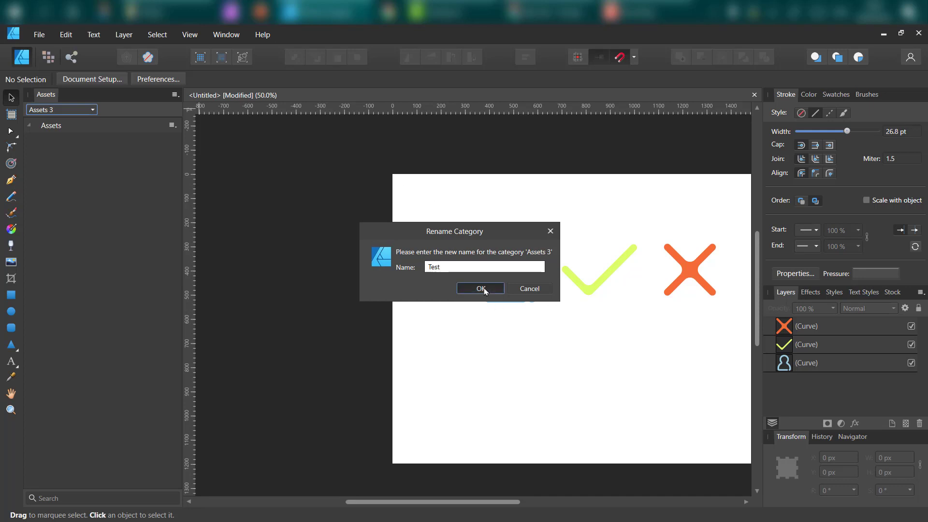
click(480, 289)
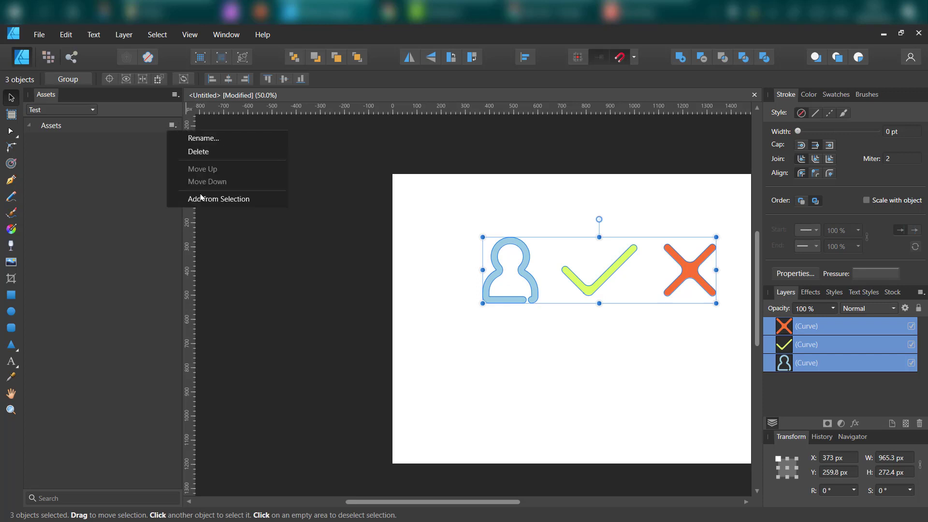
- Add the three selected icons to the Test category, then delete them from the canvas
click(219, 198)
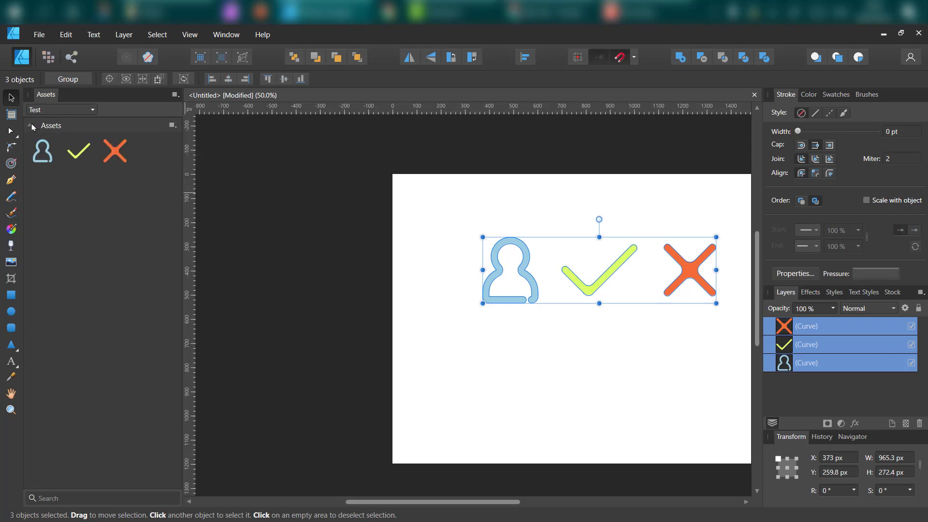
mouse_move(285, 320)
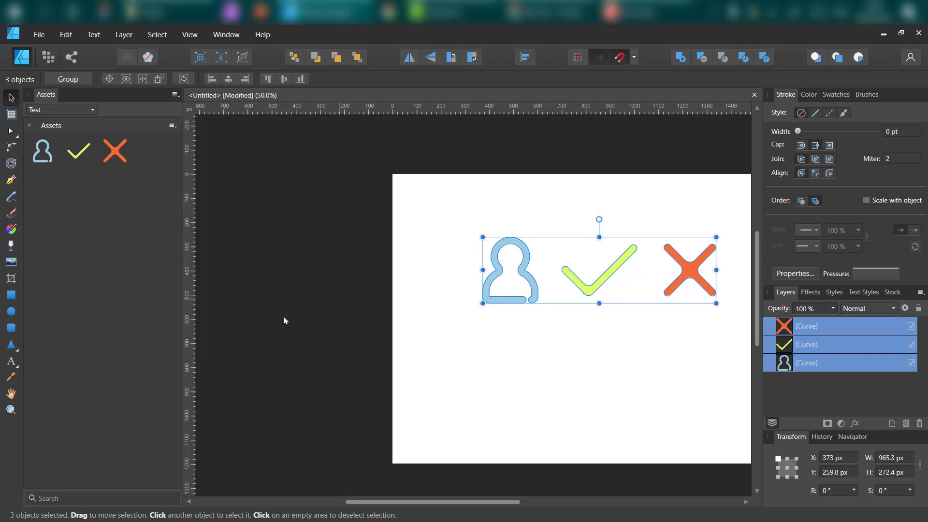
click(284, 320)
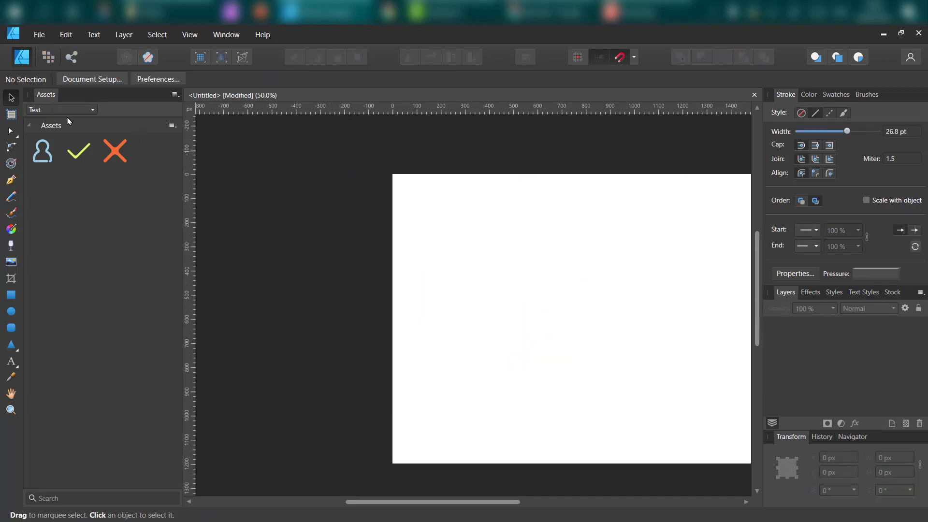
- Browse the asset categories and switch to the Stickman category
click(92, 110)
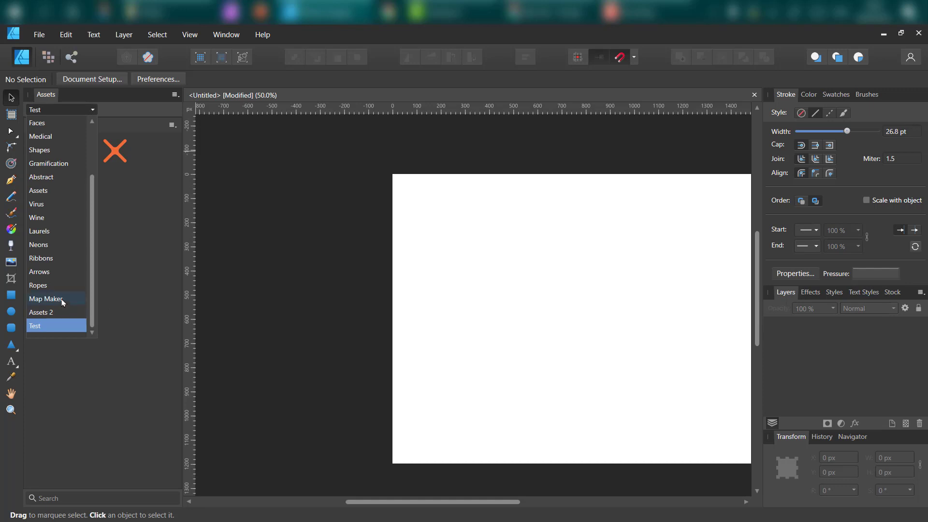
click(59, 259)
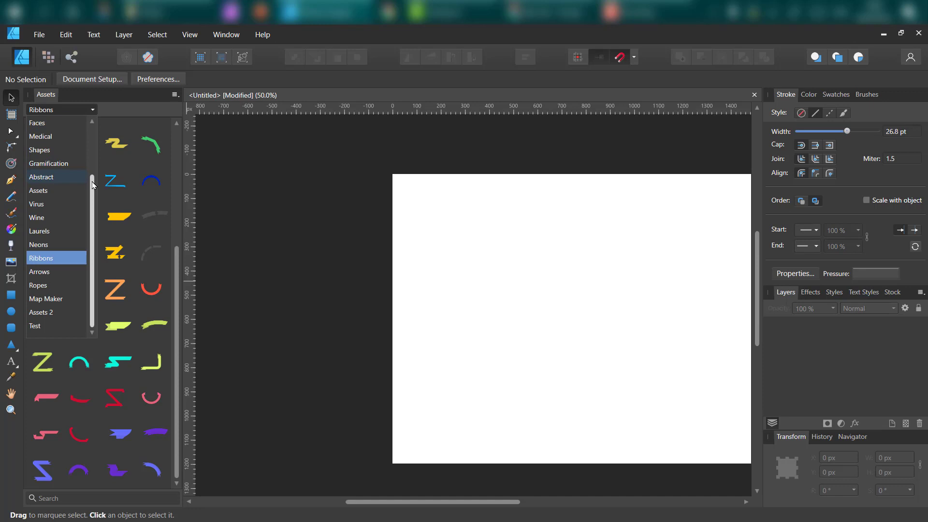
scroll(up, 3)
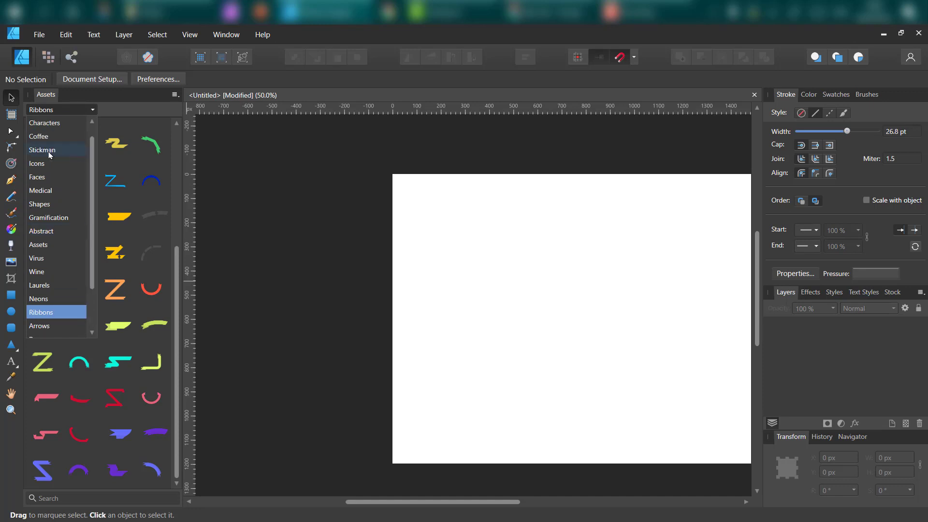
click(42, 150)
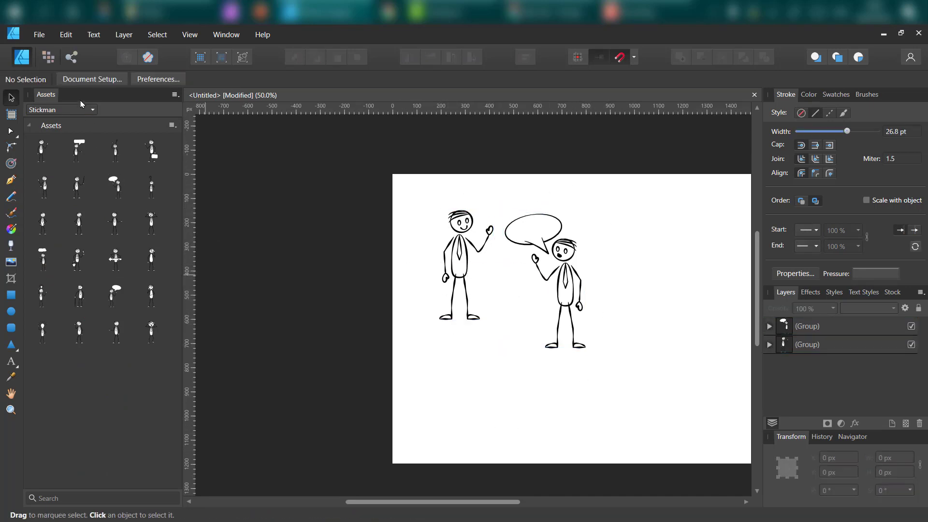
- Switch to the Laurels category and place a laurel branch below the stickmen
click(59, 110)
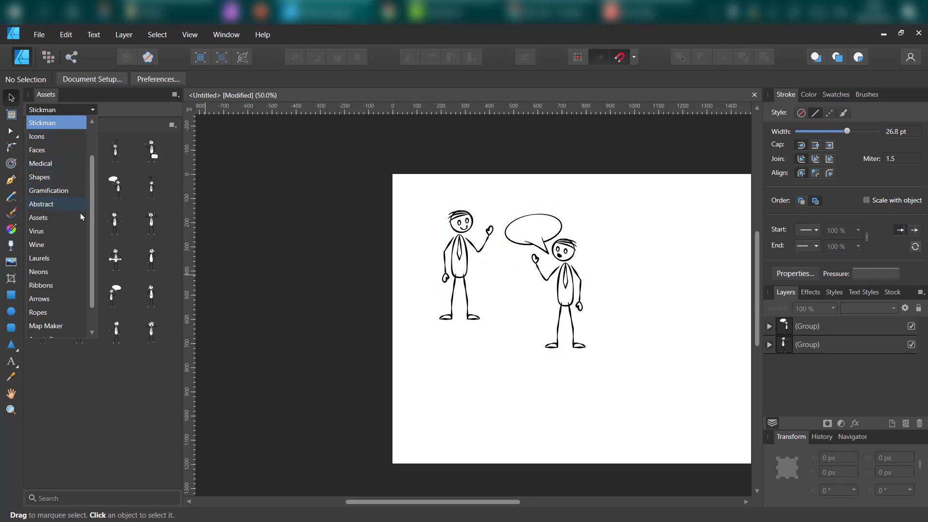
scroll(down, 3)
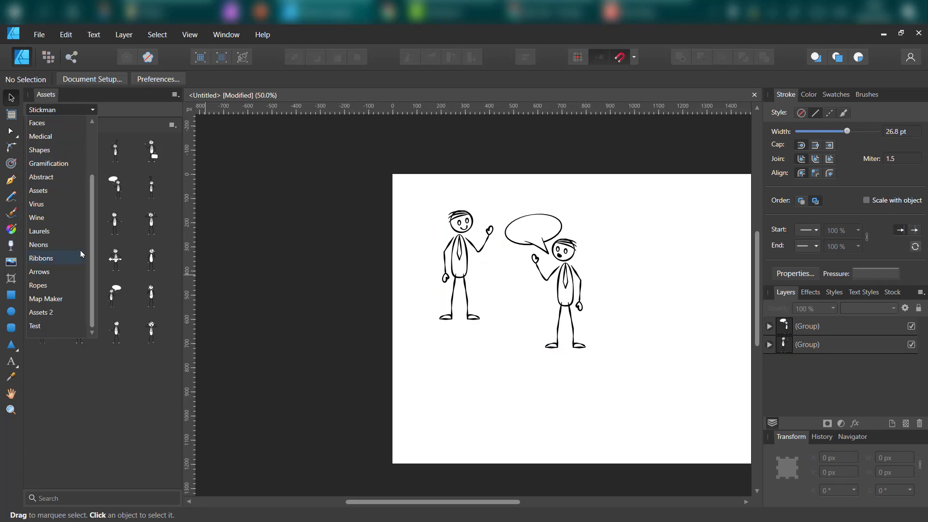
click(40, 232)
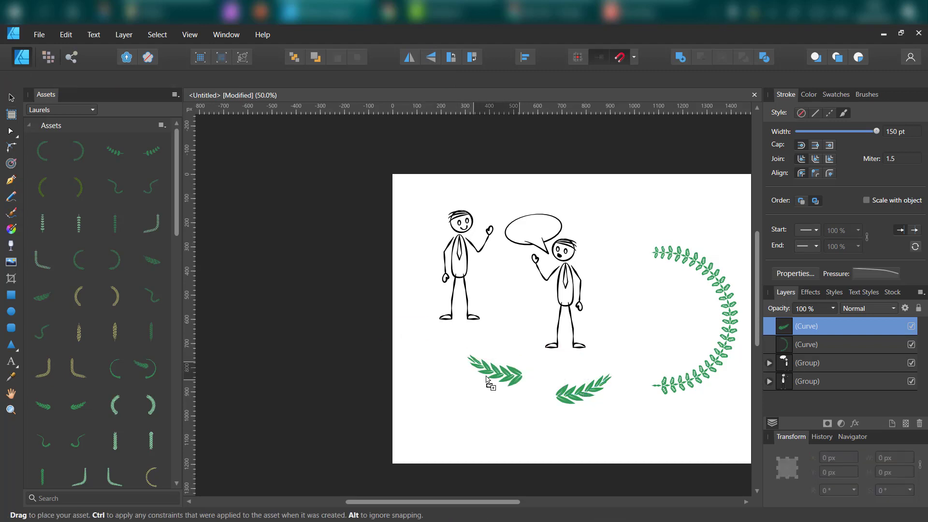
click(502, 379)
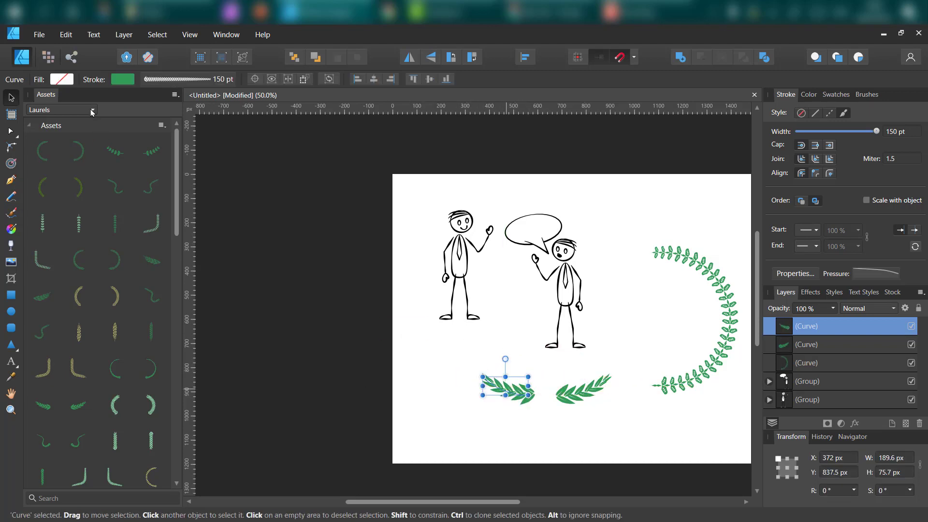
click(92, 110)
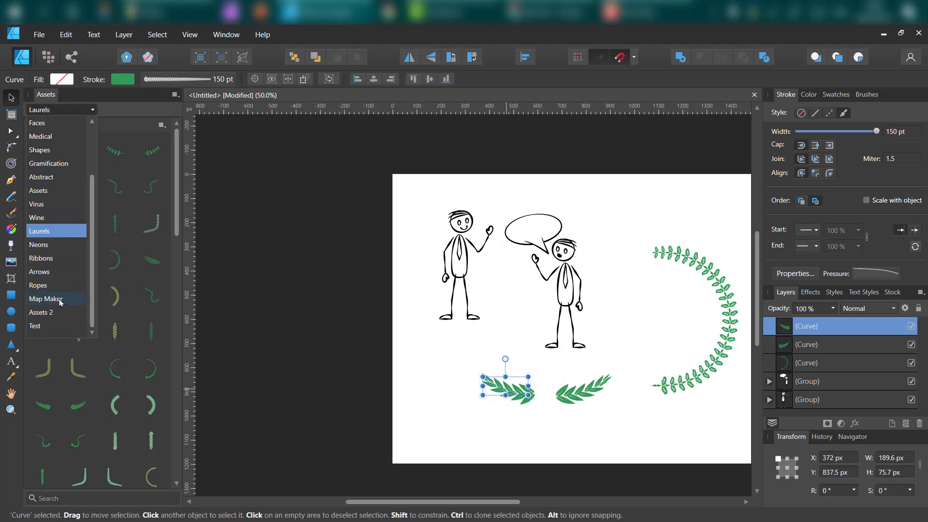
- Switch to Map Maker assets and place a tent and small building inside the laurel arc
click(45, 298)
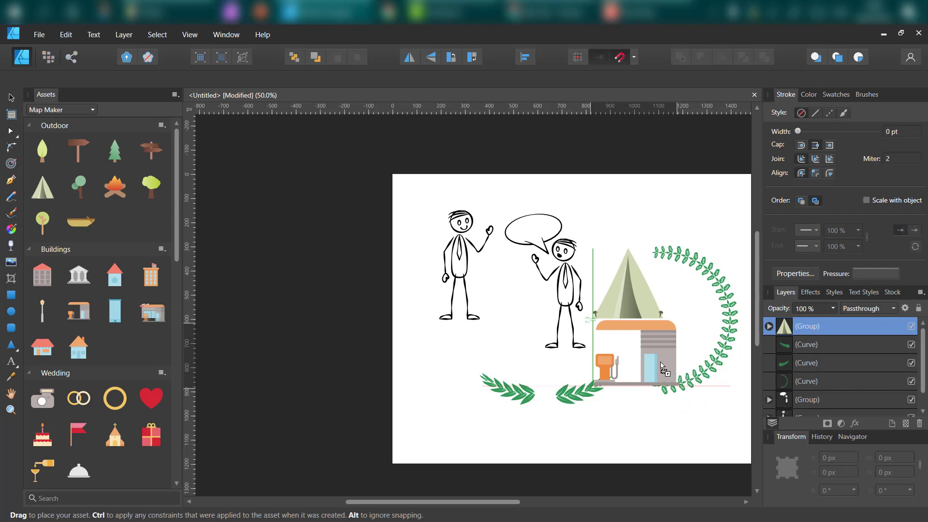
click(504, 384)
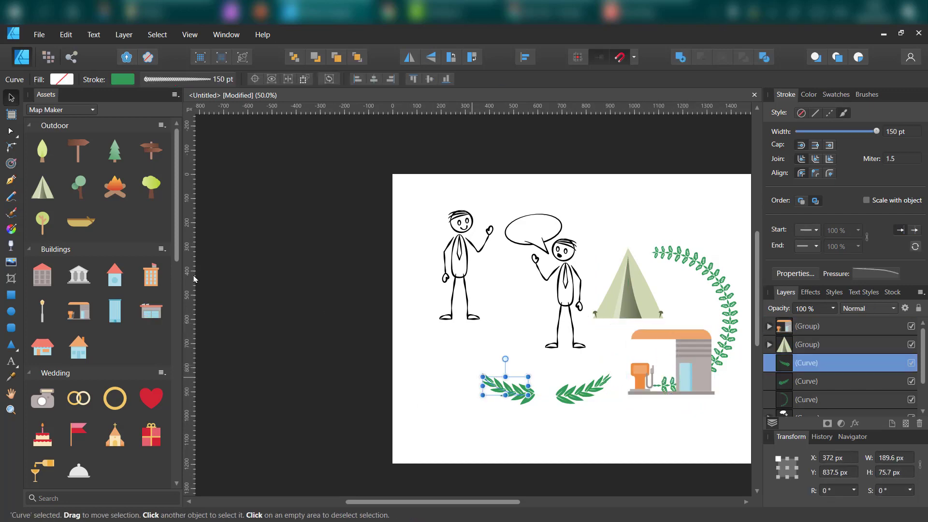
scroll(down, 3)
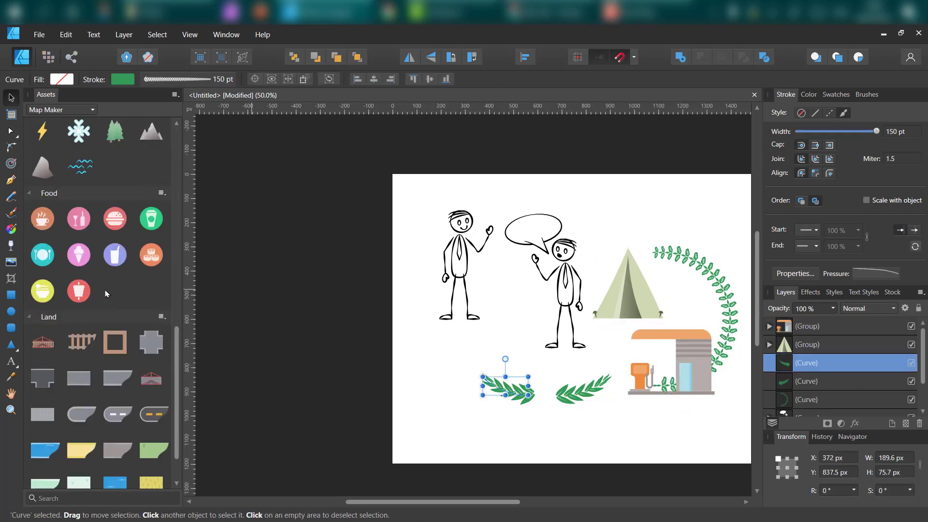
scroll(down, 3)
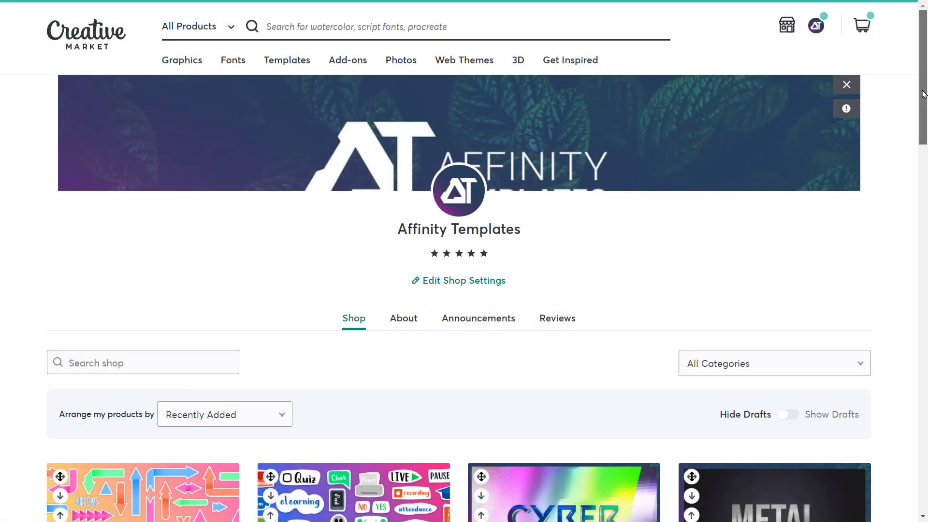
- Sort the Affinity Templates shop products by Popularity
scroll(down, 3)
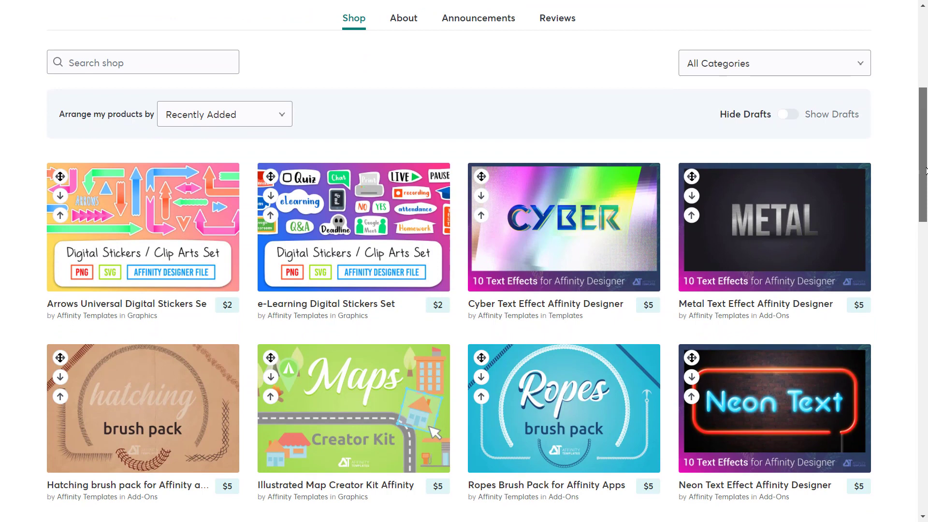
click(223, 114)
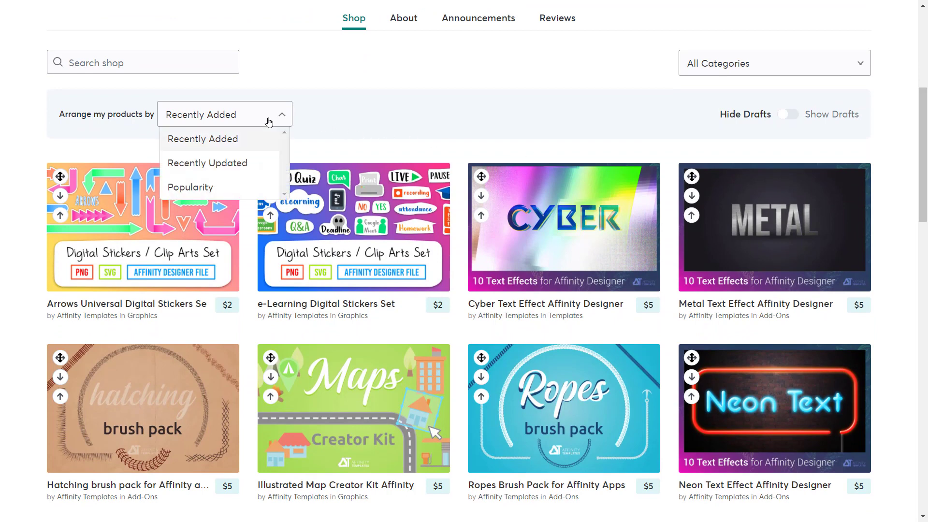
click(191, 187)
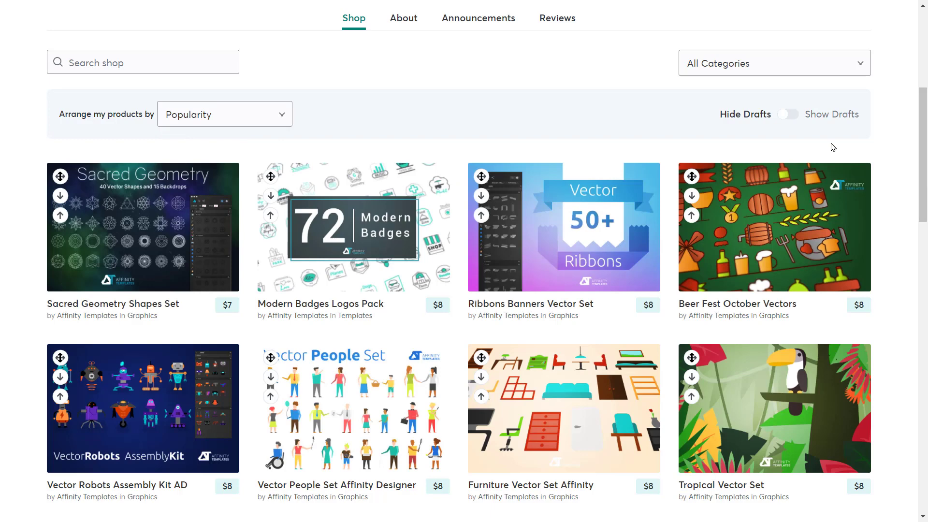
- Scroll through the product listings to the end of page 2
scroll(down, 3)
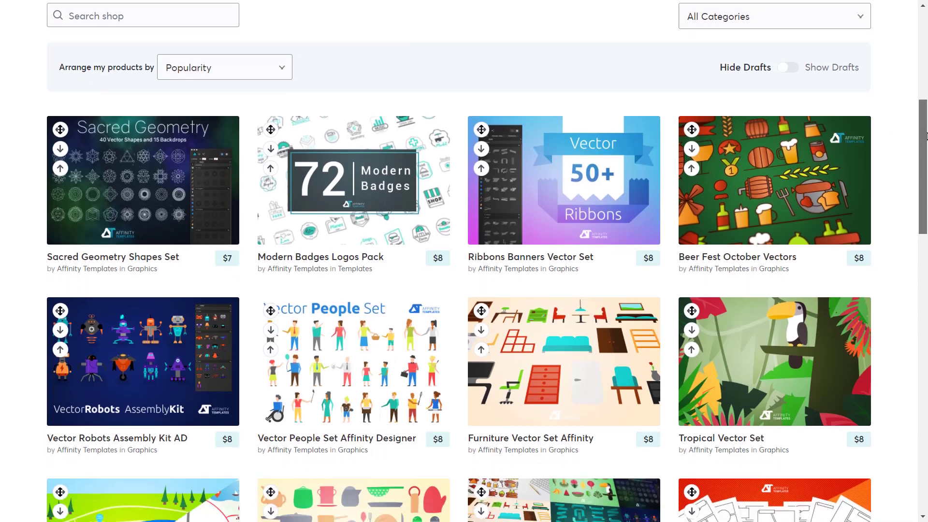
scroll(down, 3)
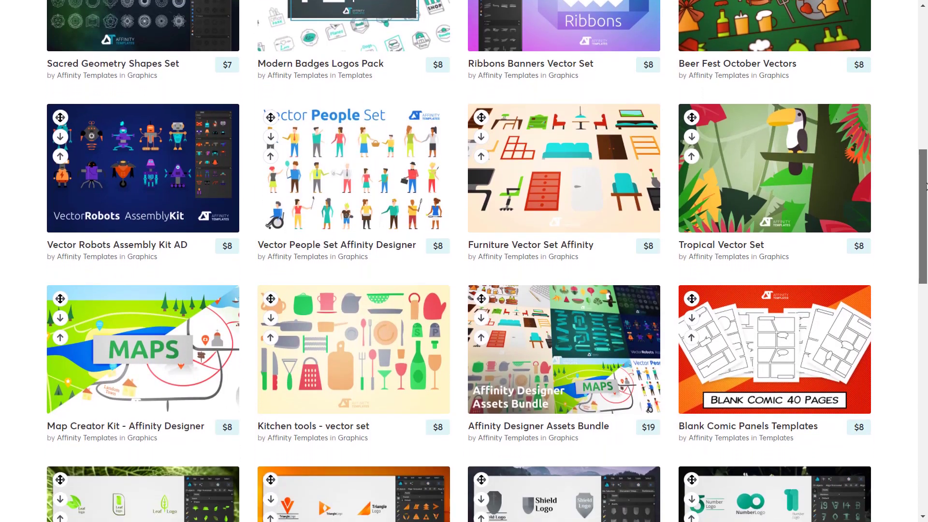
scroll(down, 3)
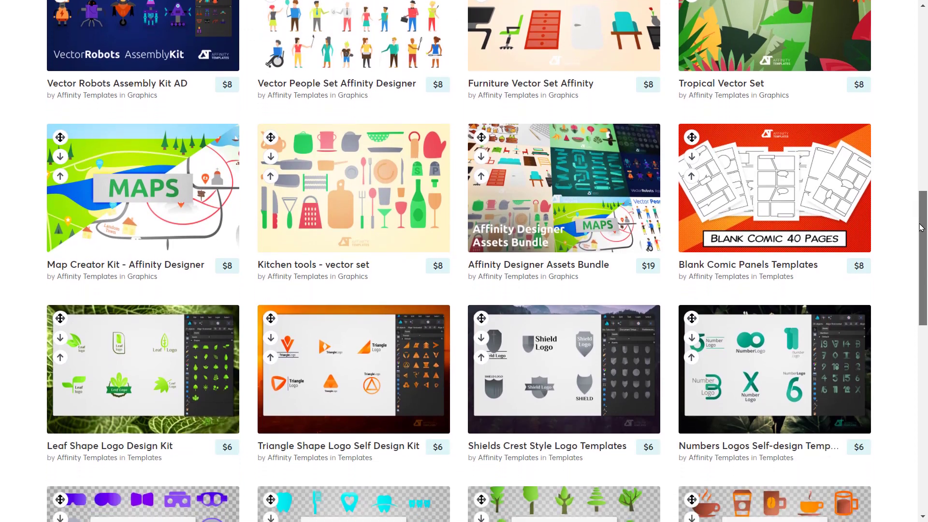
scroll(down, 3)
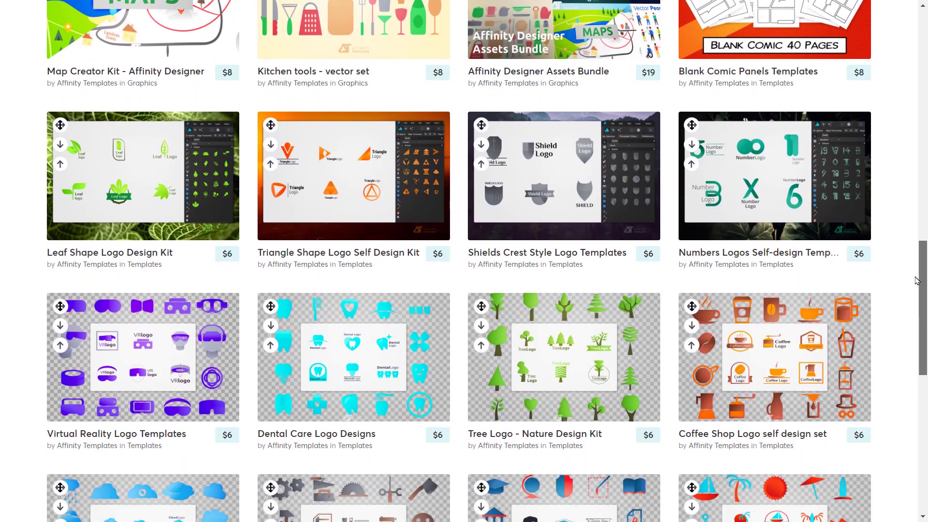
scroll(down, 3)
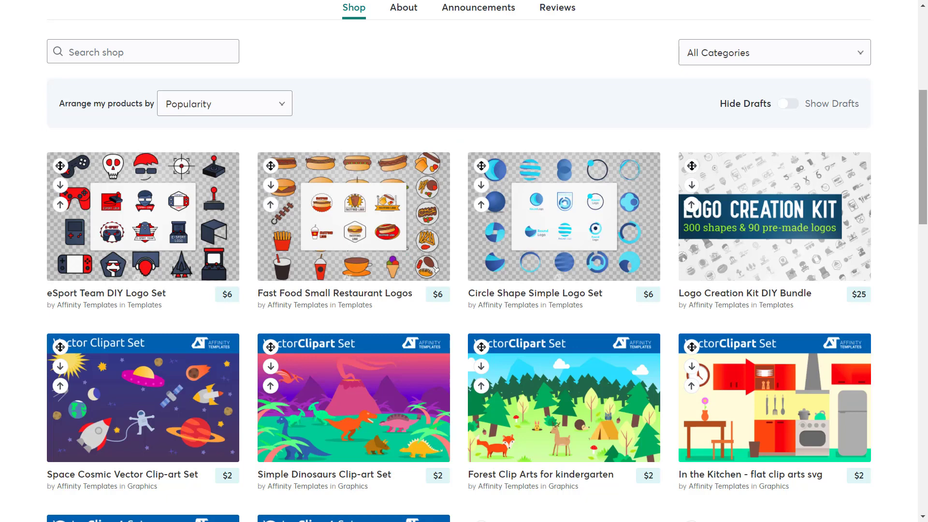
scroll(down, 3)
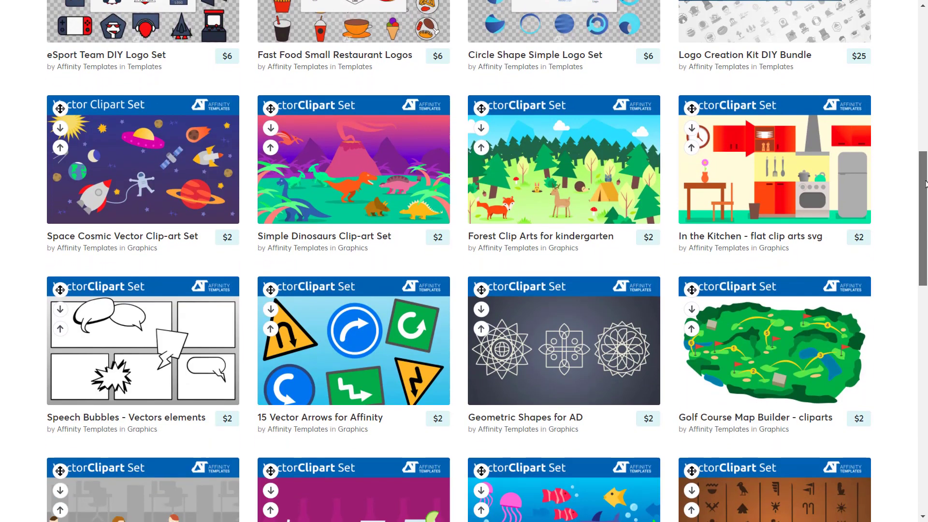
scroll(down, 3)
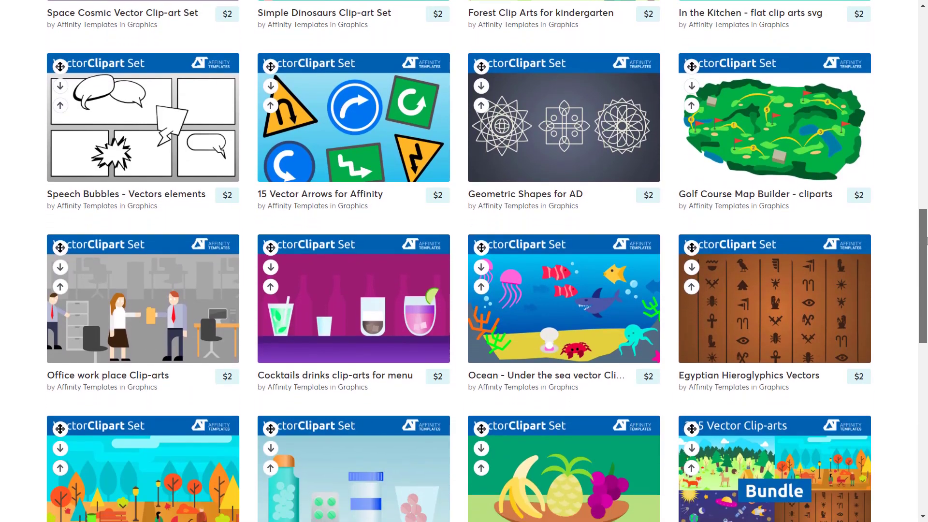
scroll(down, 3)
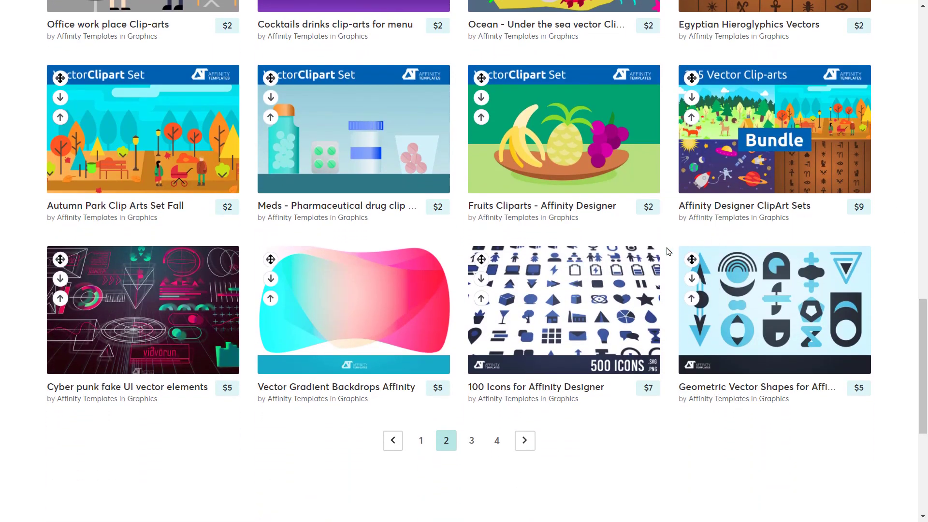
mouse_move(359, 320)
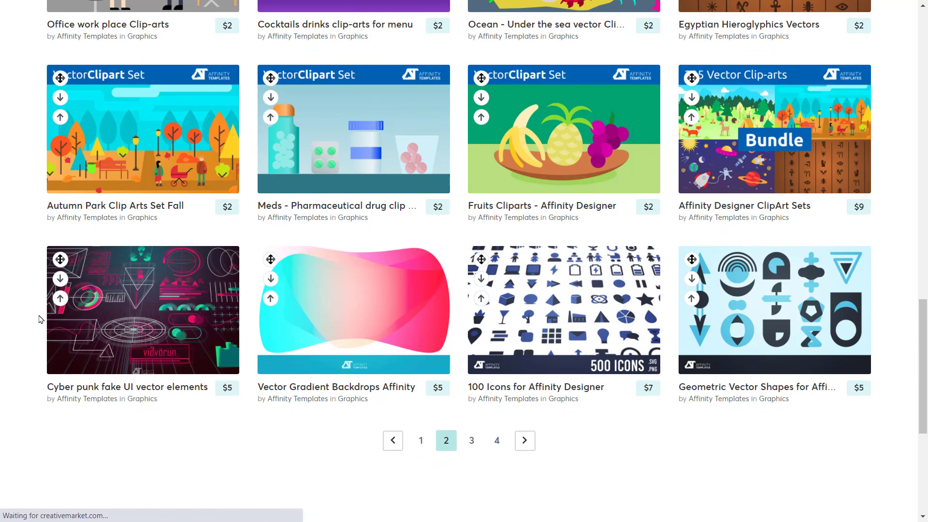
- Open the Cyber punk fake UI vector elements product and view its second preview image
click(143, 310)
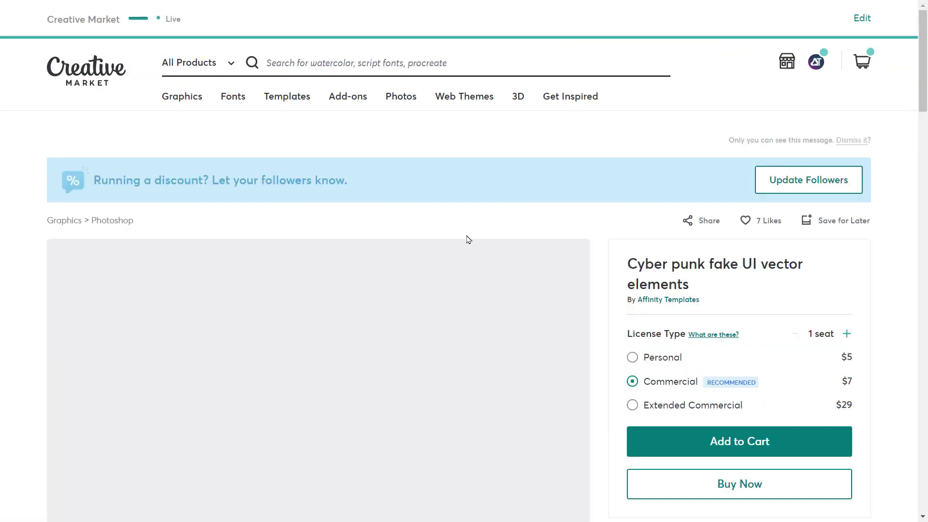
scroll(down, 3)
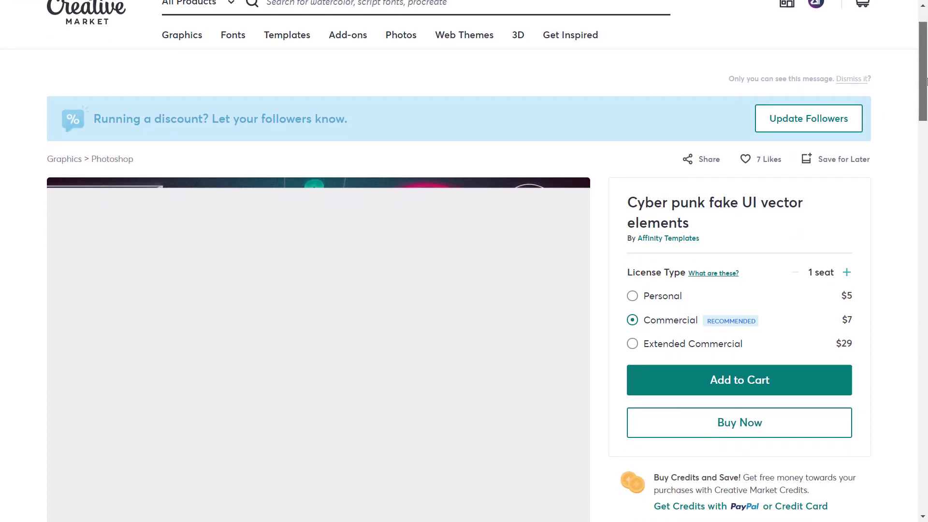
scroll(down, 3)
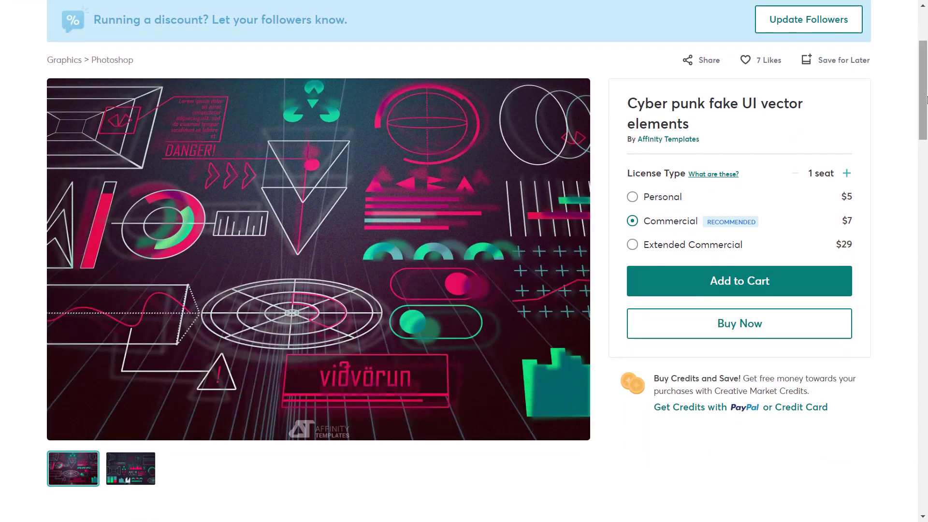
click(130, 468)
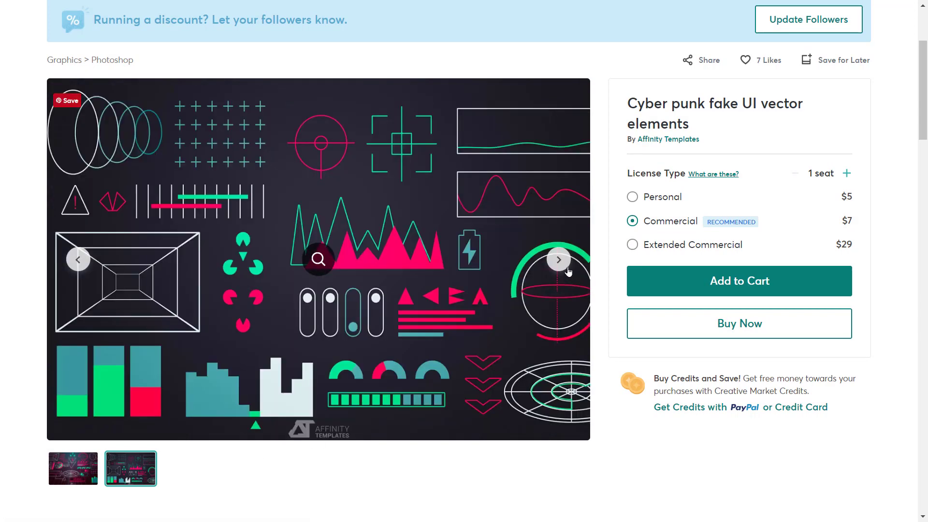
- Scroll through the product's About the Product and Product Specs sections
scroll(down, 3)
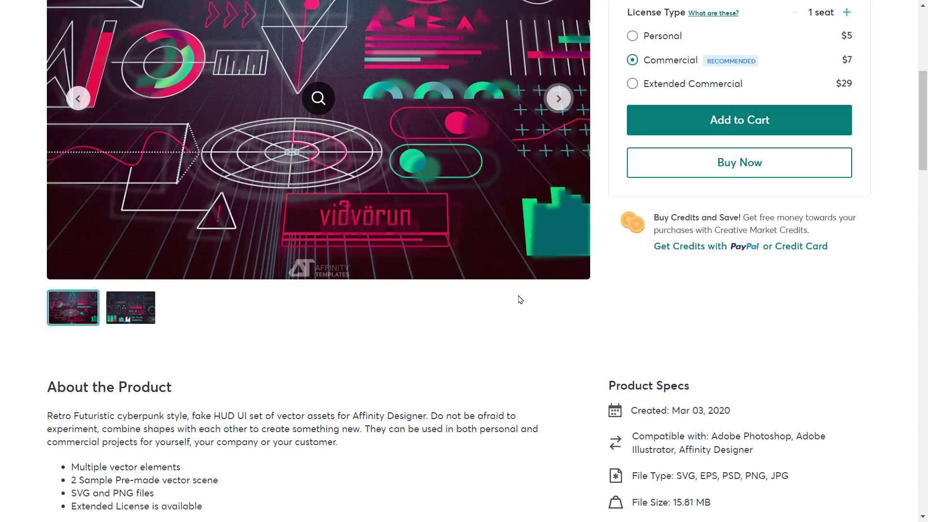
scroll(down, 3)
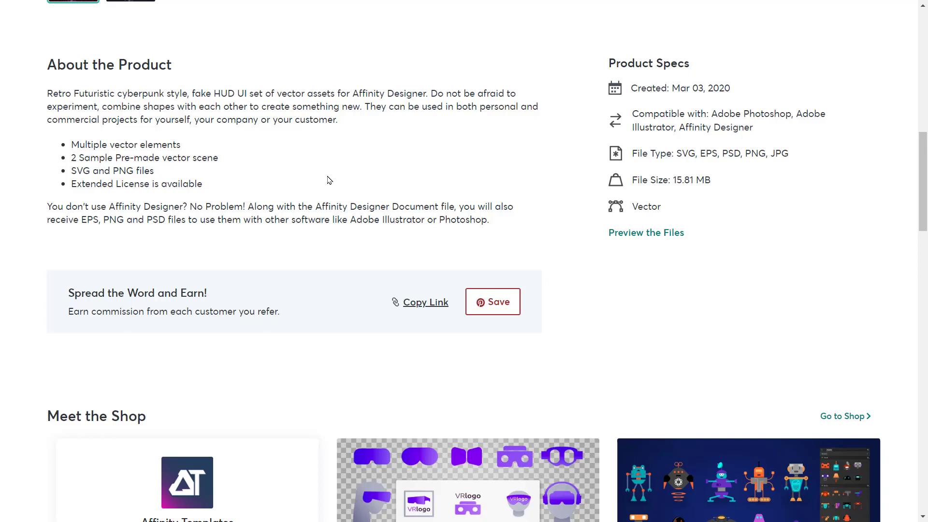
scroll(up, 3)
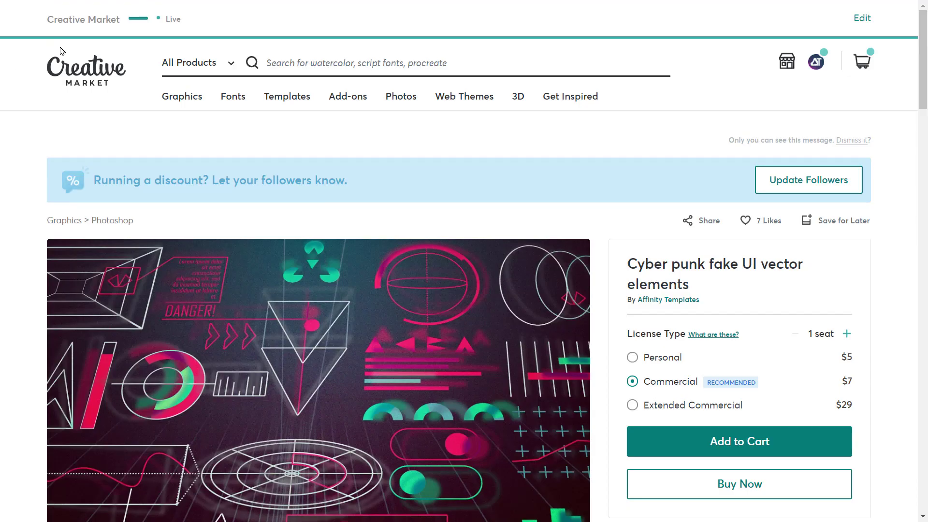
mouse_move(317, 419)
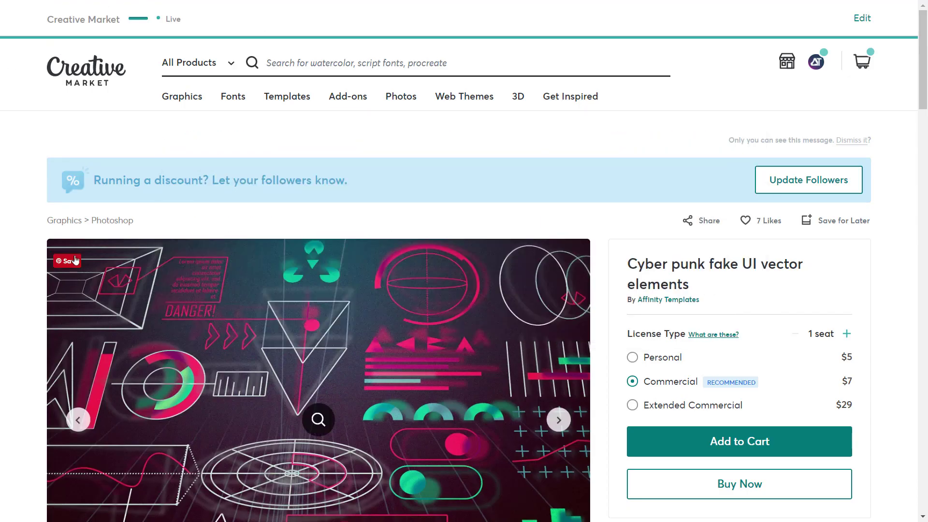
mouse_move(611, 268)
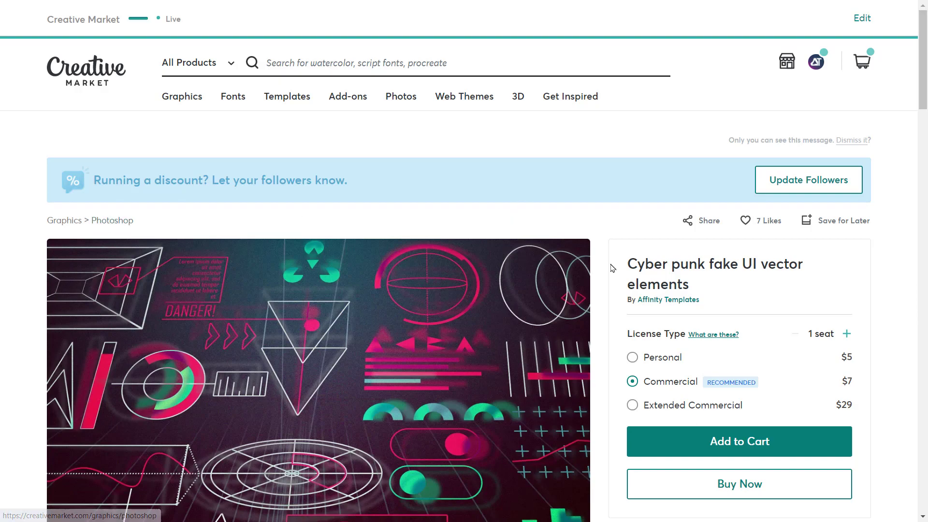
scroll(down, 3)
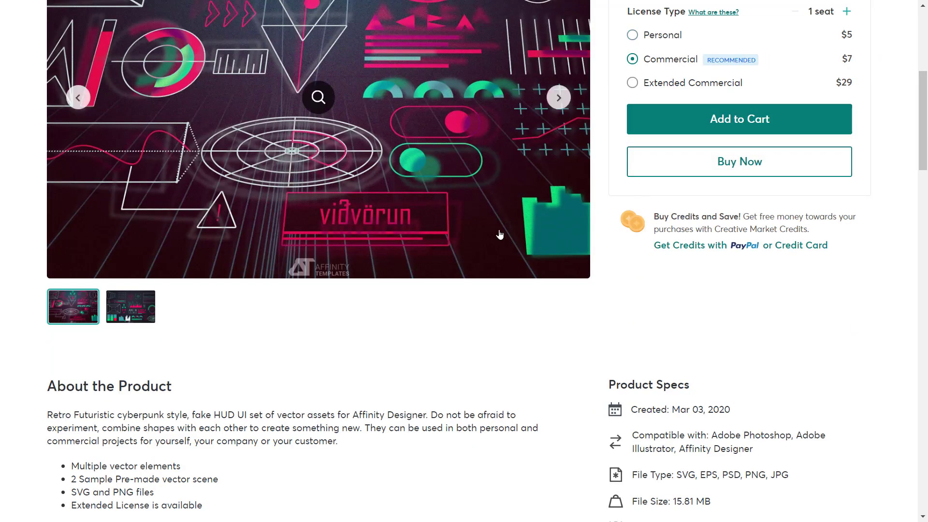